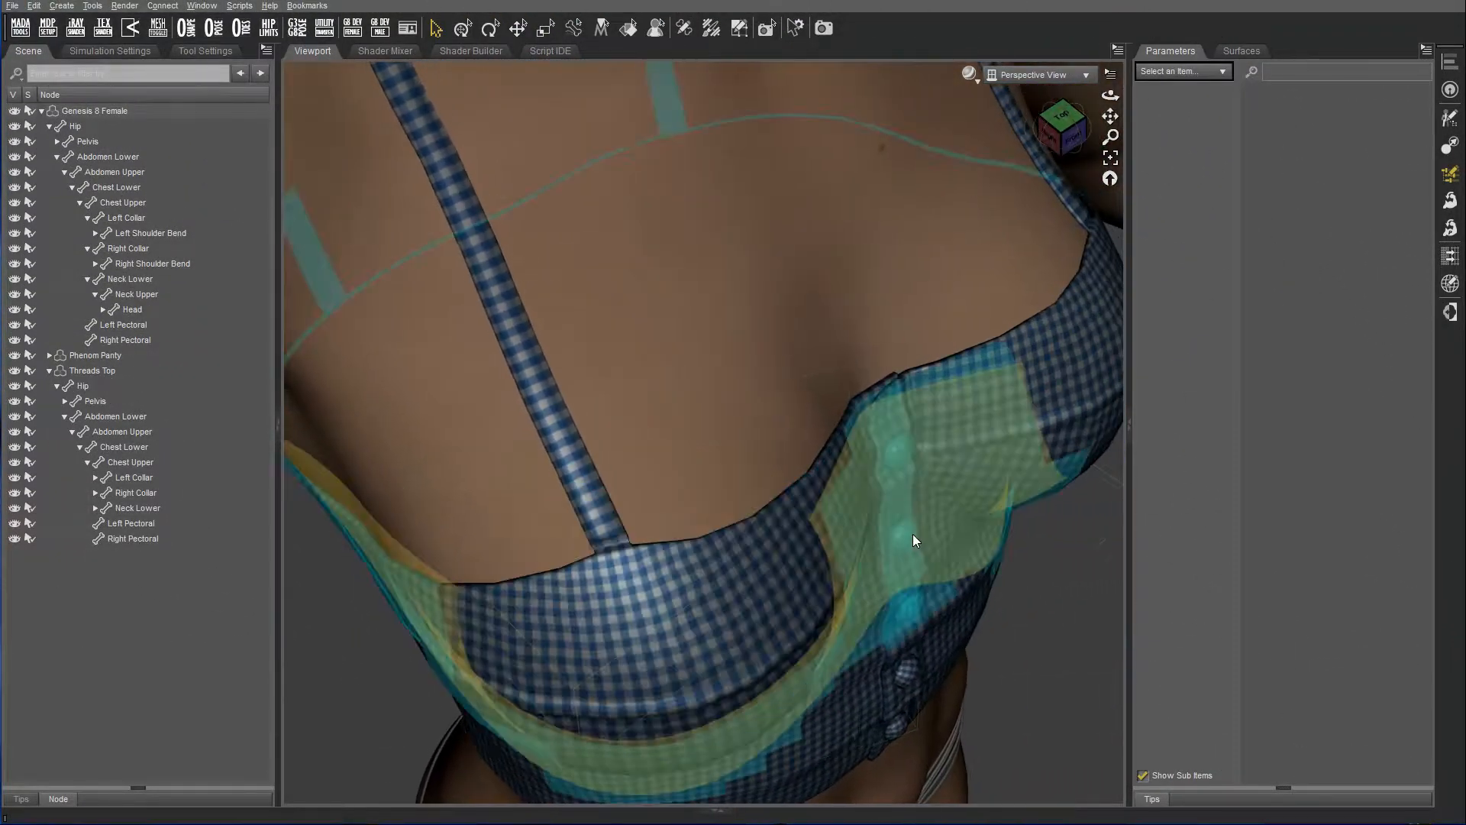
Select the Threads Top, confirm Base resolution, compare smoothing On then leave Enable Smoothing Off.
{"action": "left_click", "coordinate": [92, 369]}
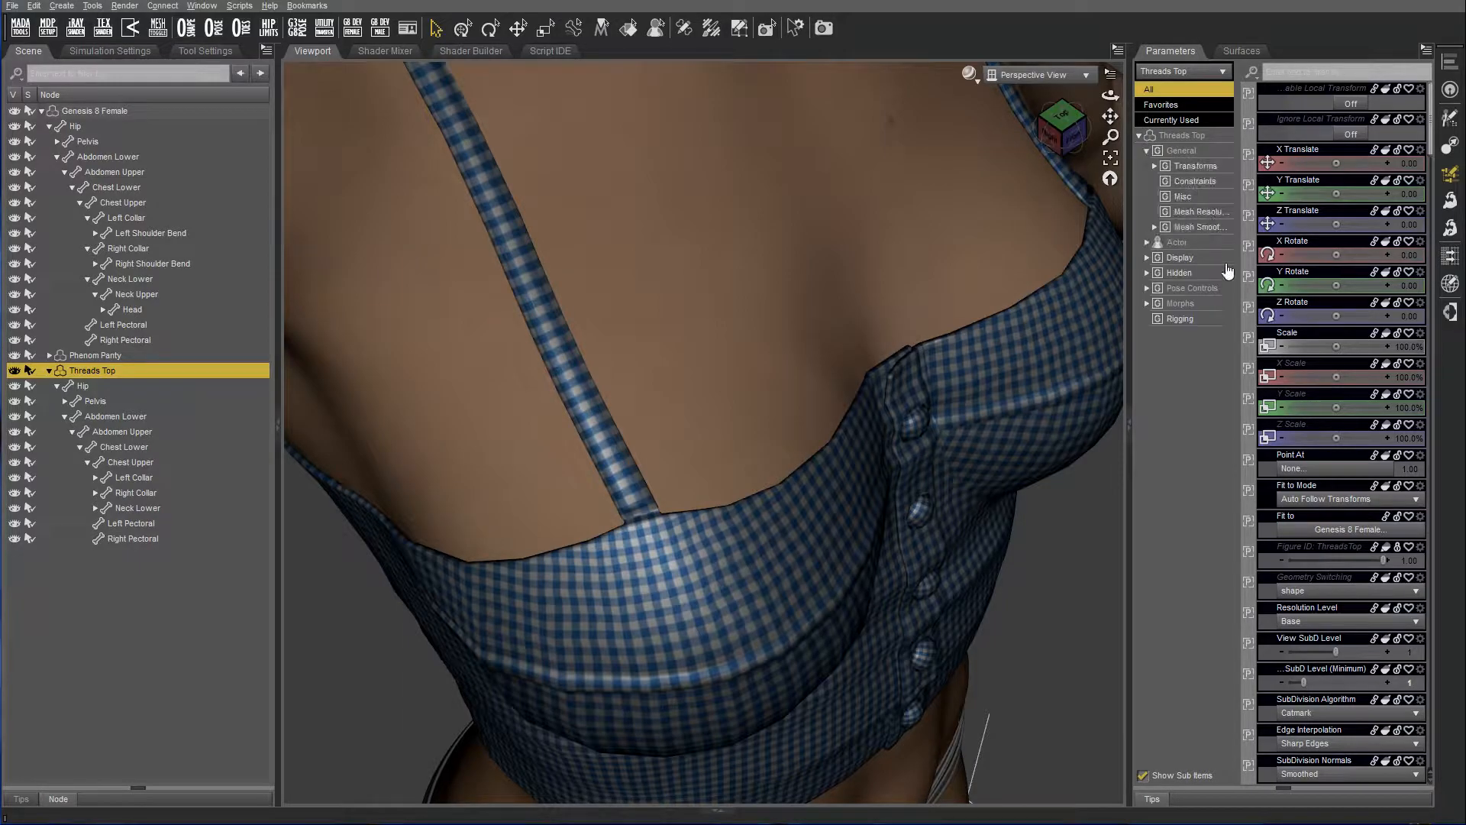
{"action": "left_click", "coordinate": [1201, 211]}
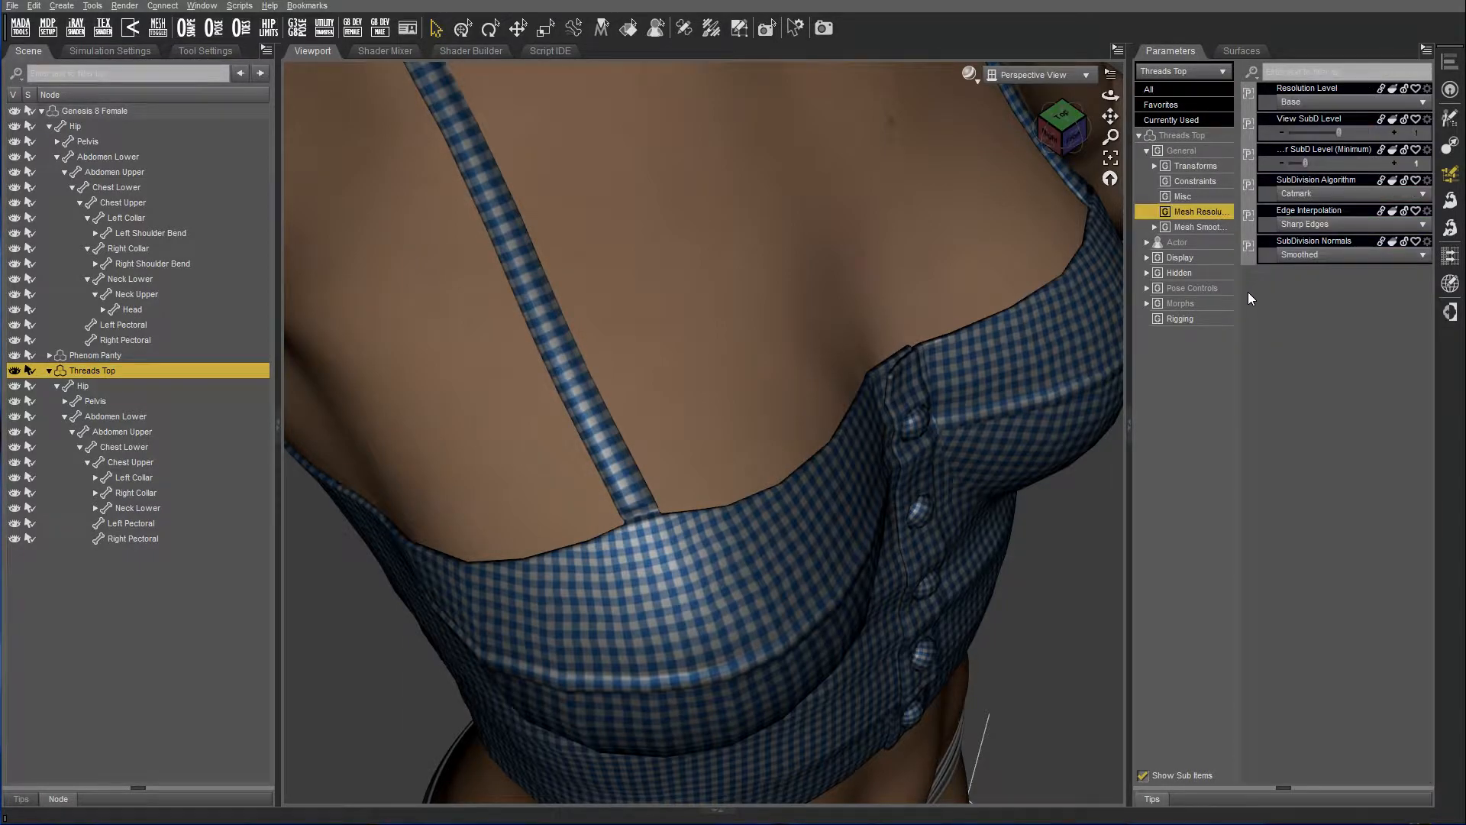
{"action": "left_click", "coordinate": [1201, 226]}
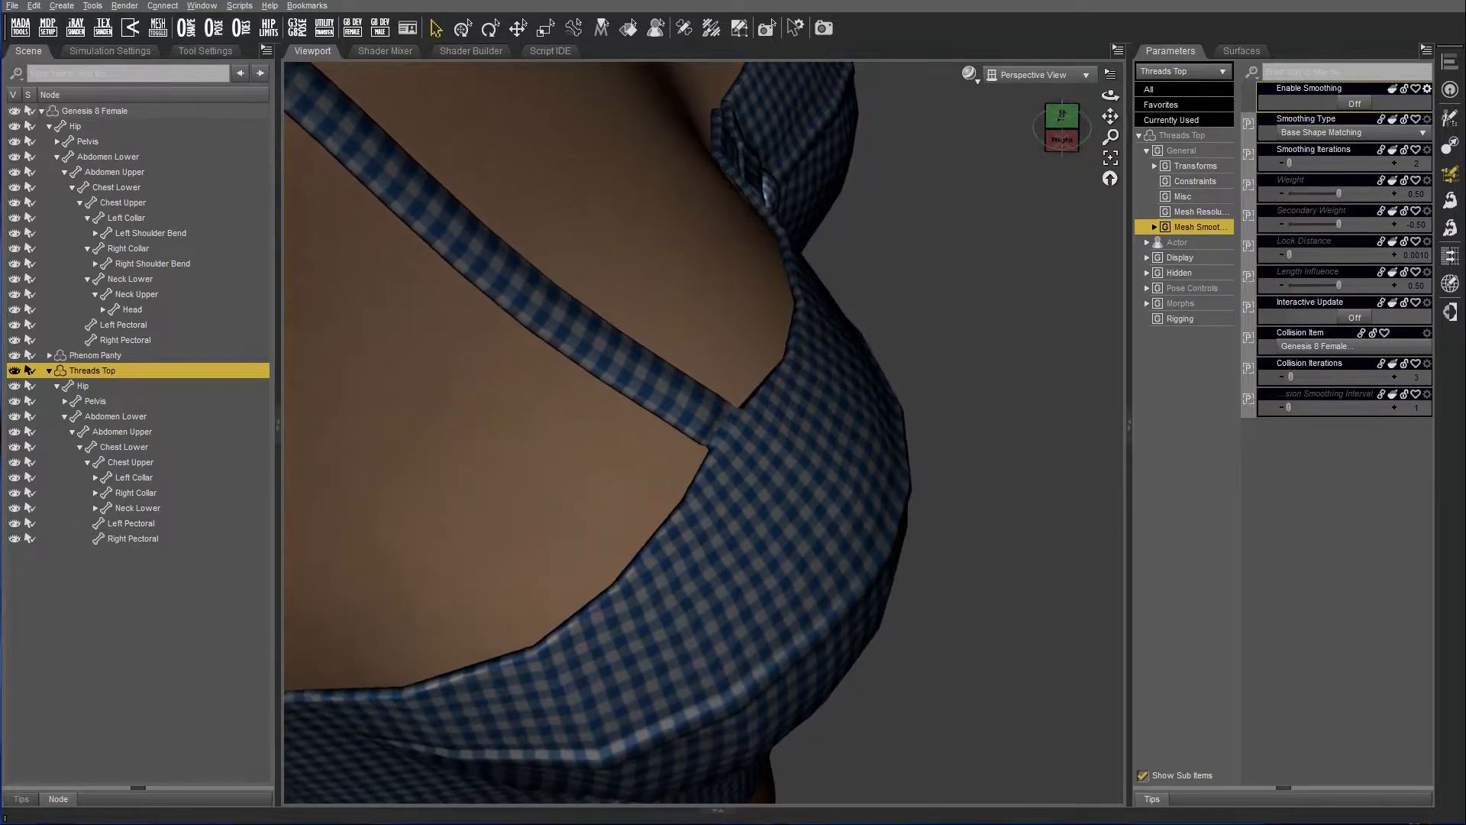
{"action": "left_click", "coordinate": [1353, 104]}
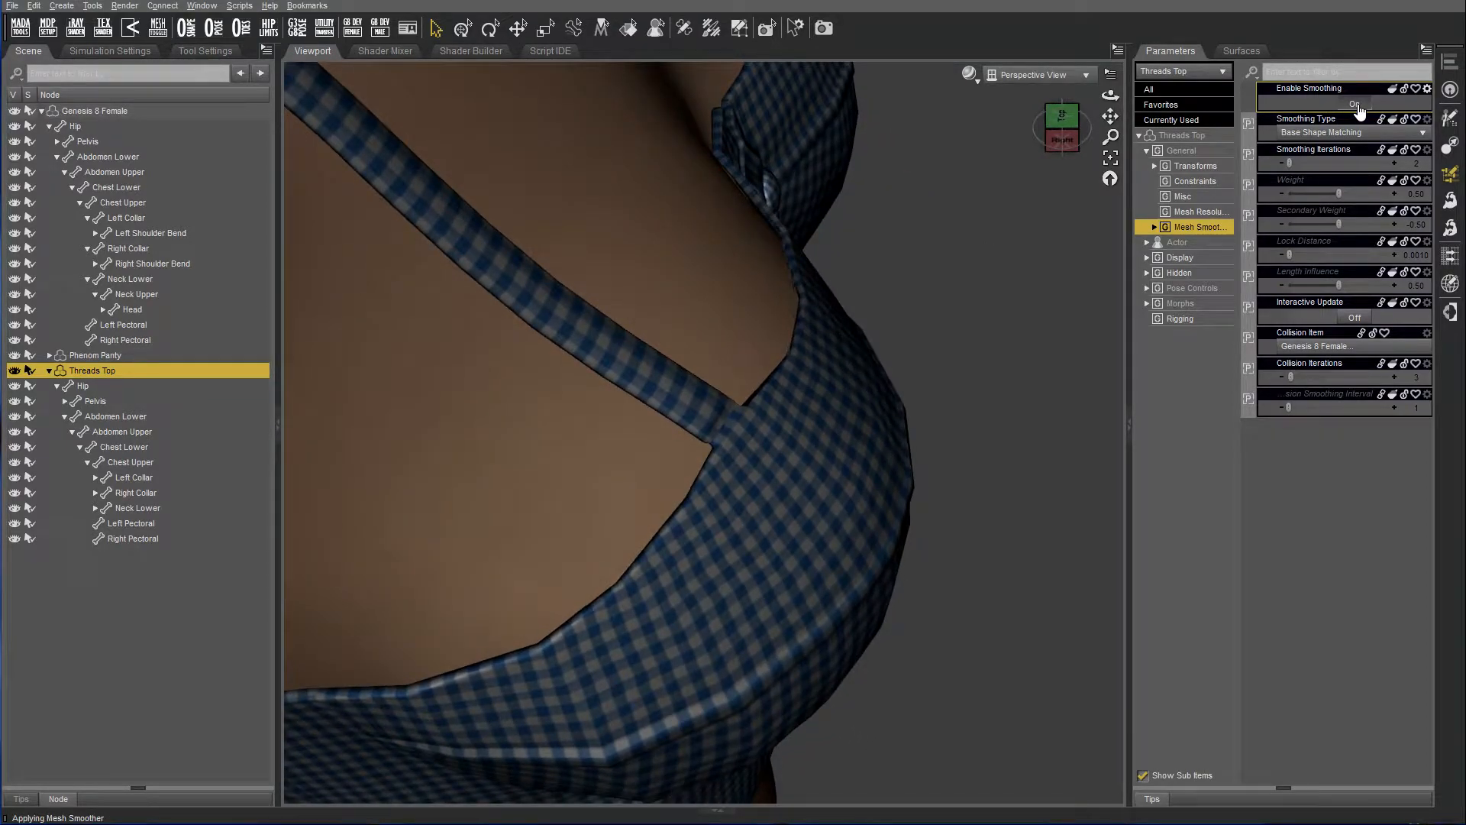
{"action": "left_click", "coordinate": [1353, 103]}
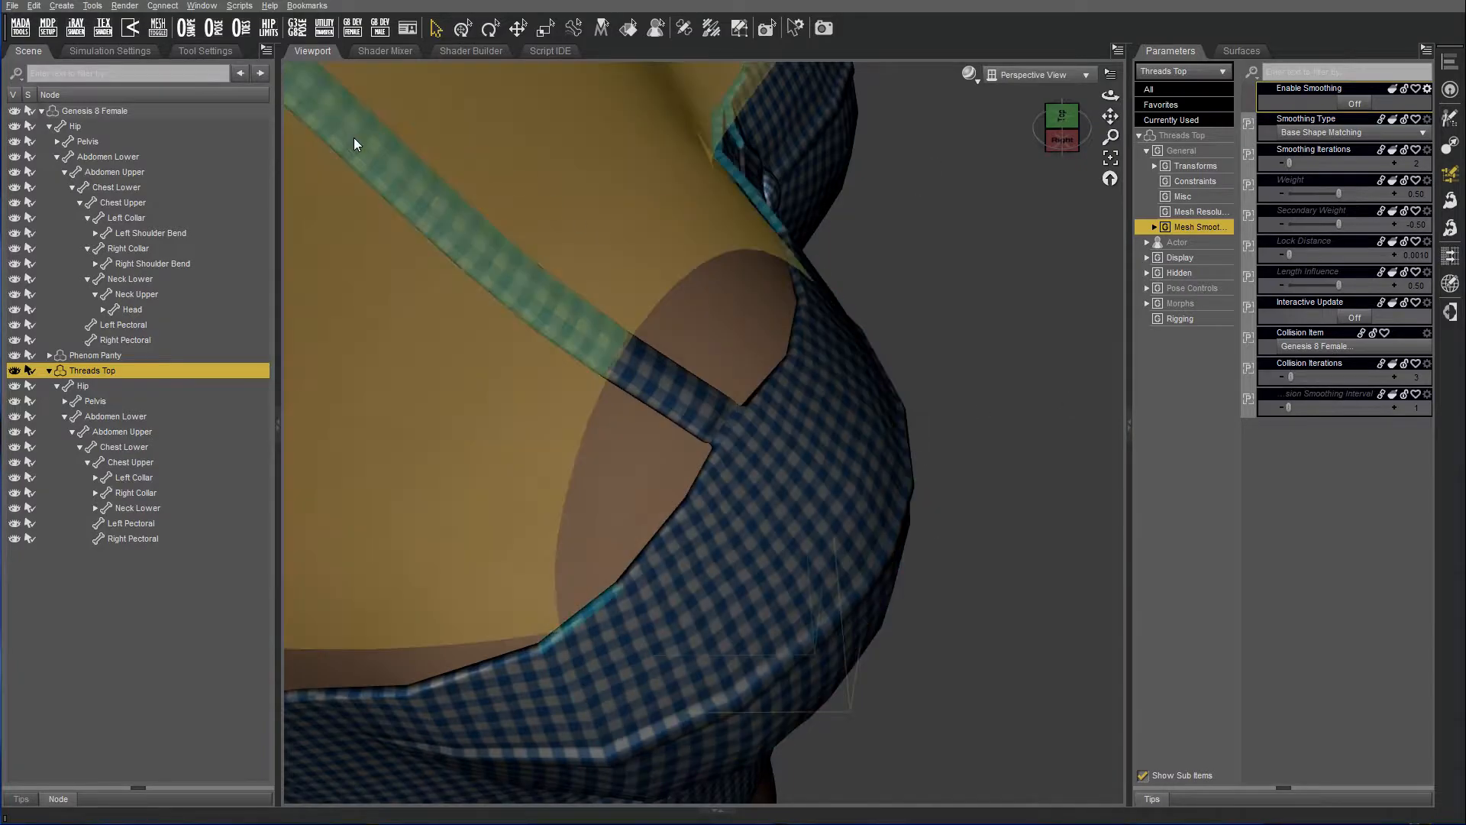
{"action": "left_click", "coordinate": [12, 6]}
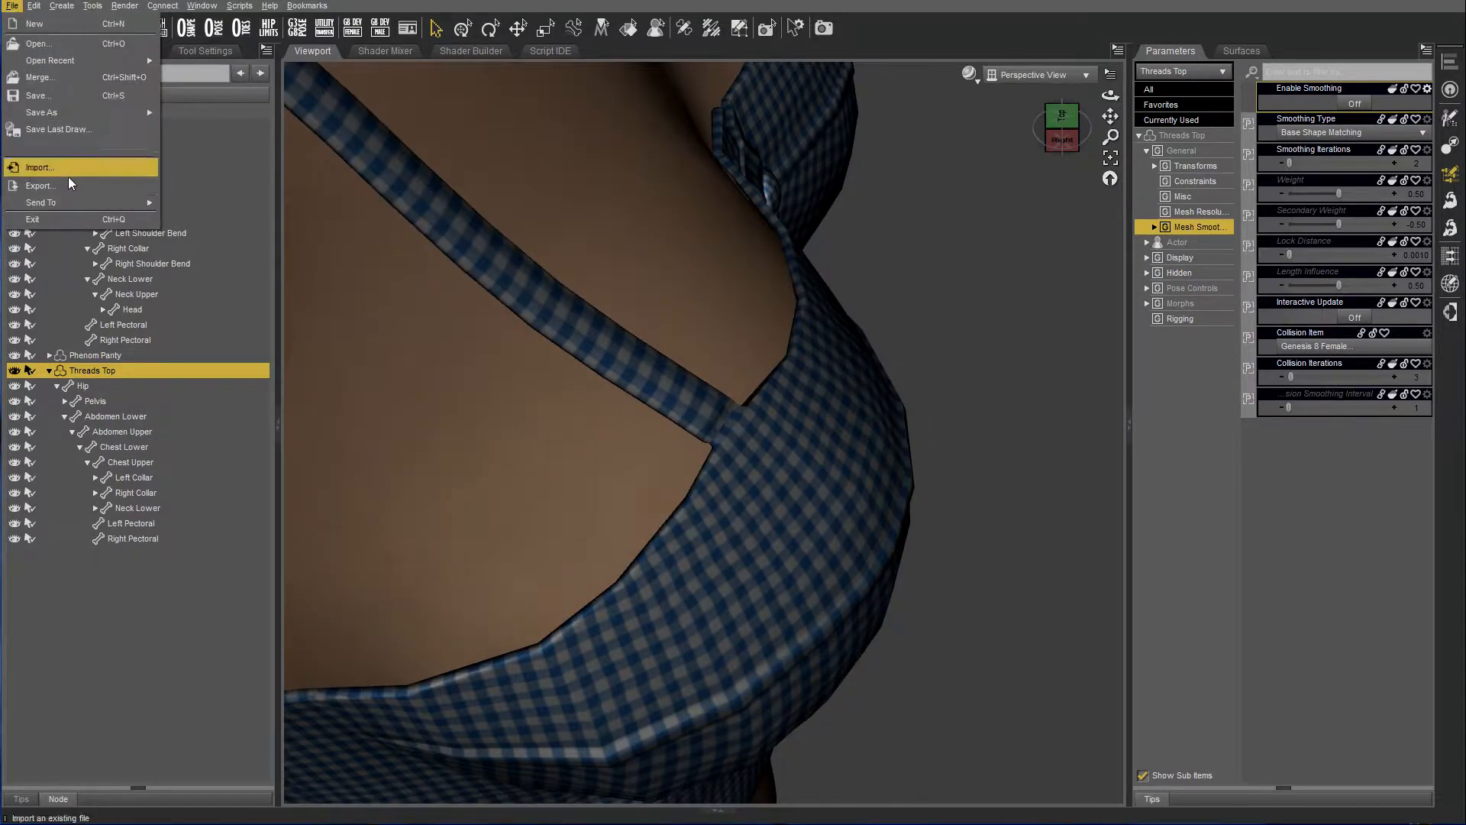
Export the scene as FixTopCollide.obj with the default OBJ export options accepted.
{"action": "left_click", "coordinate": [40, 185]}
{"action": "type", "text": "Fix"}
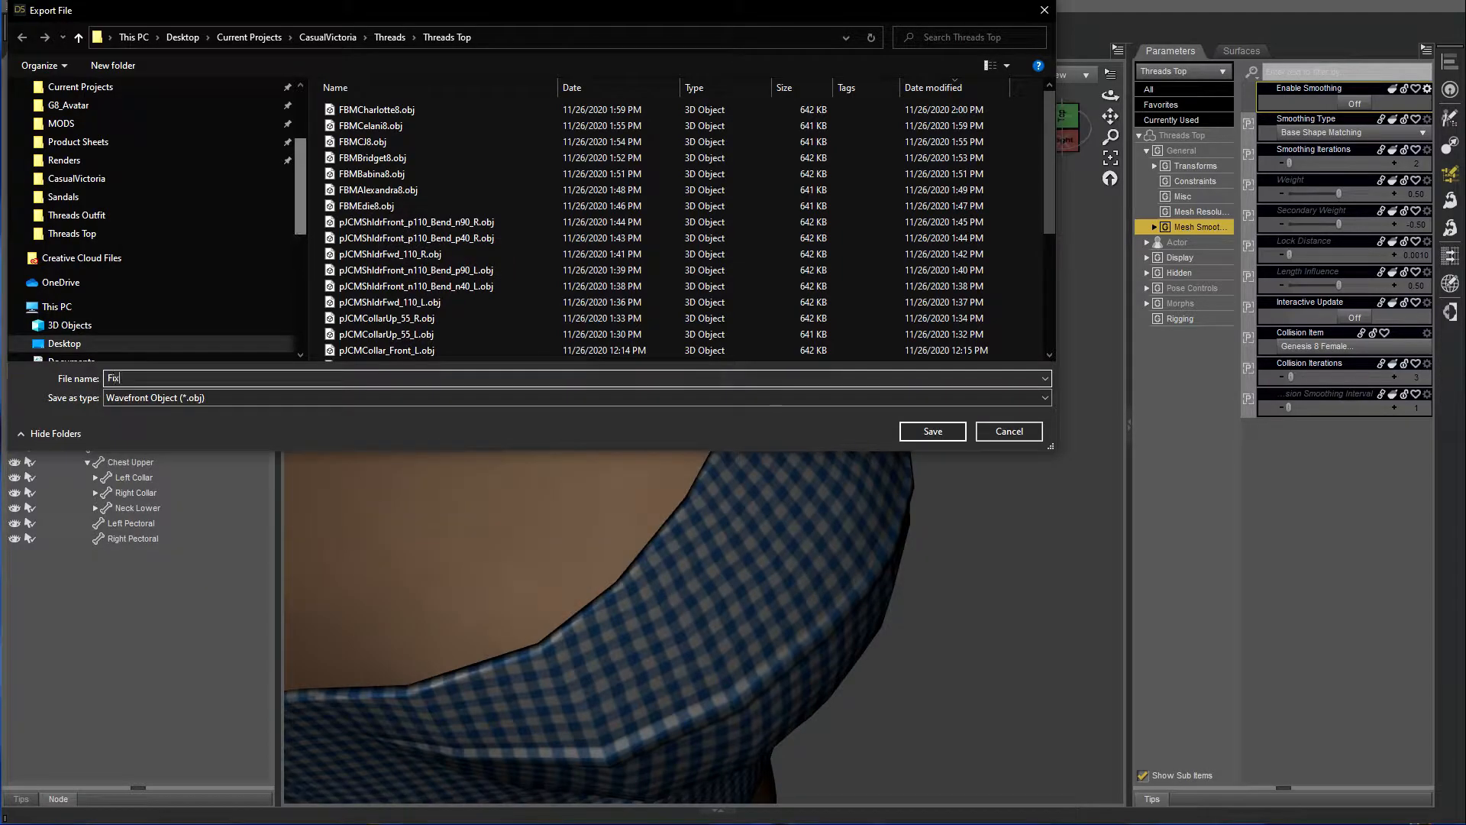
{"action": "type", "text": "TopC"}
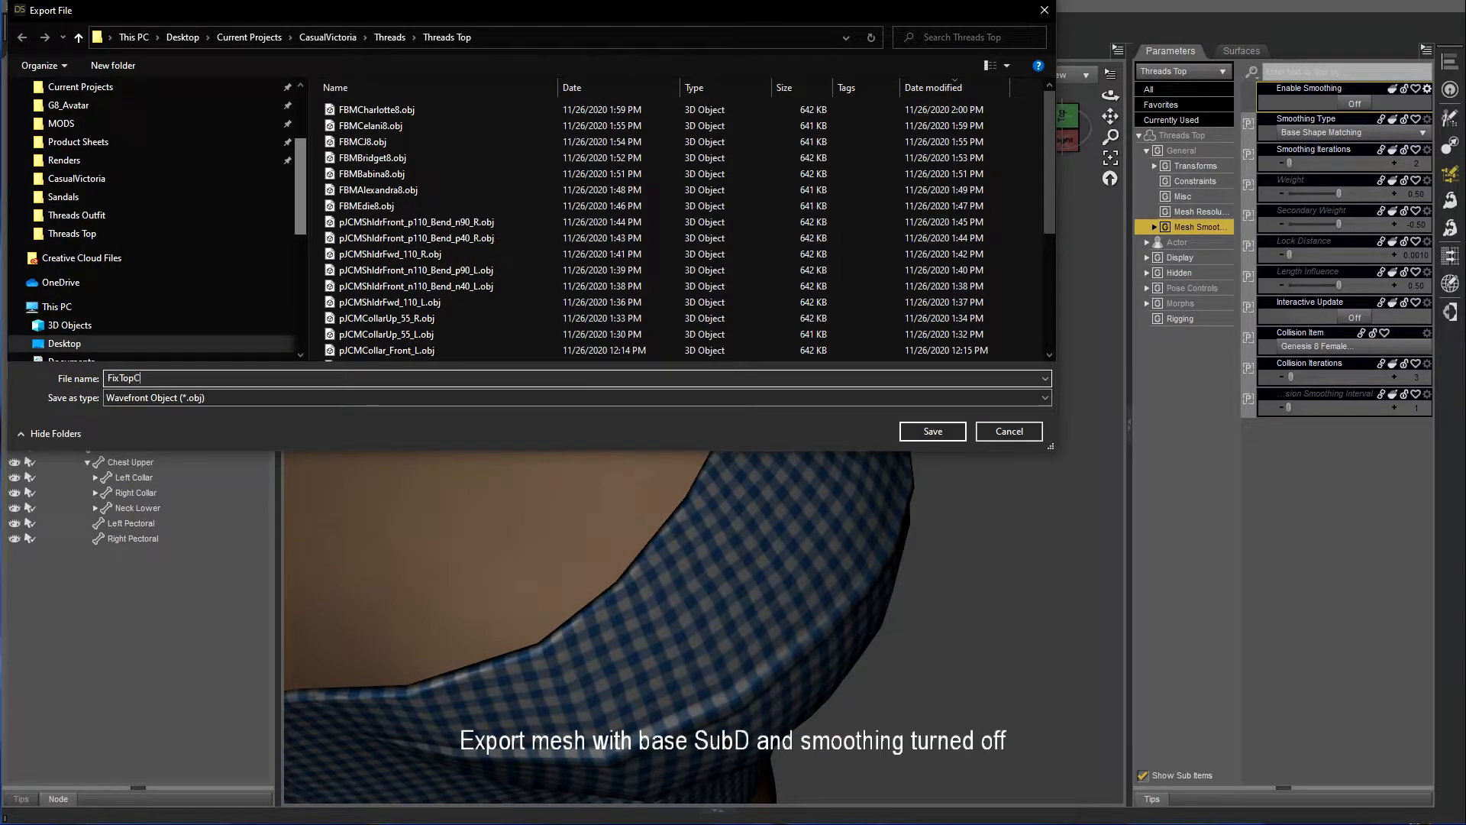
{"action": "left_click", "coordinate": [930, 431]}
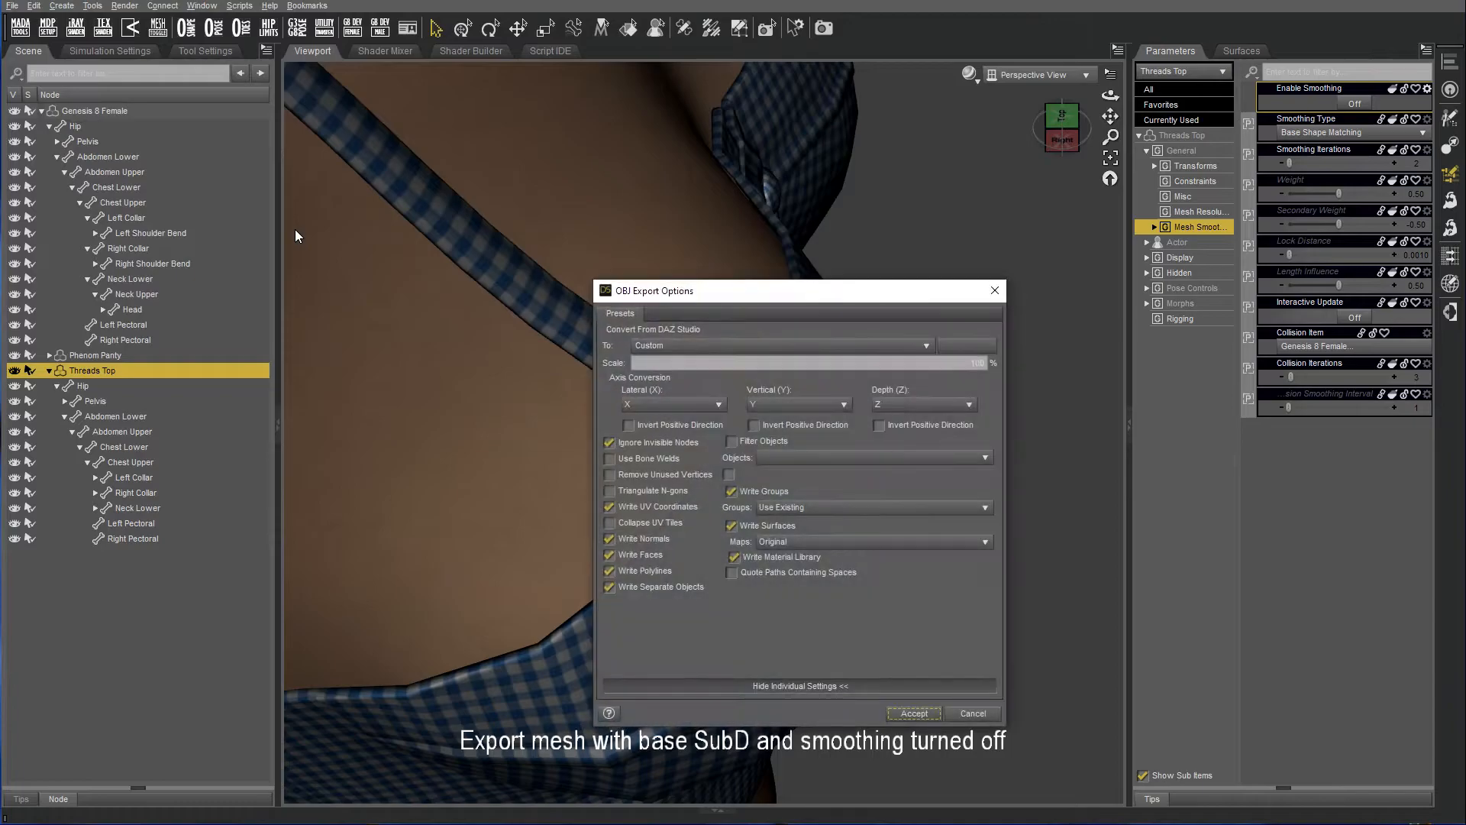
{"action": "left_click", "coordinate": [914, 713]}
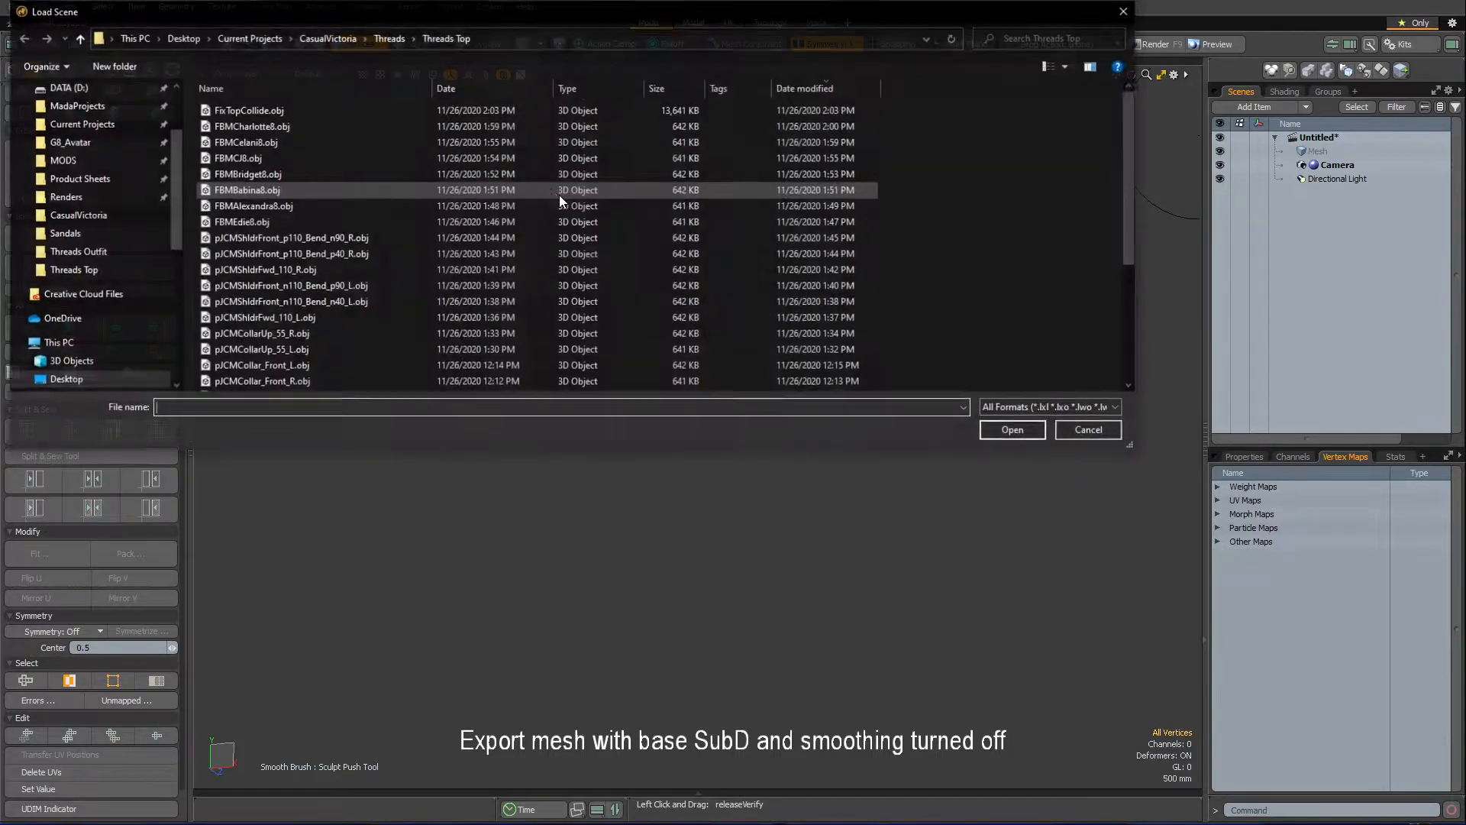
Load FixTopCollide.obj into Modo, accepting the Wavefront load options.
{"action": "left_click", "coordinate": [1011, 430]}
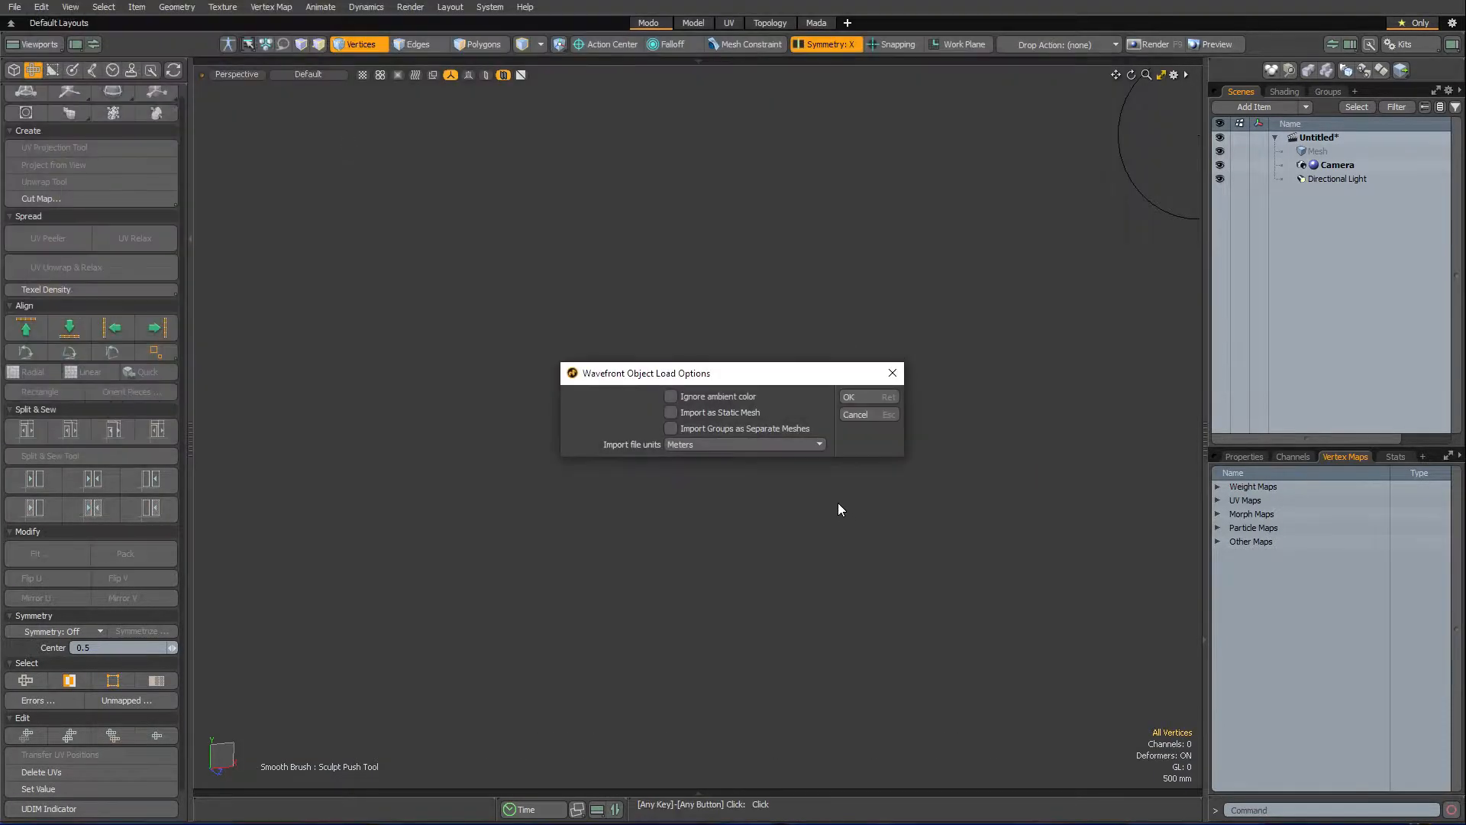
{"action": "left_click", "coordinate": [847, 397]}
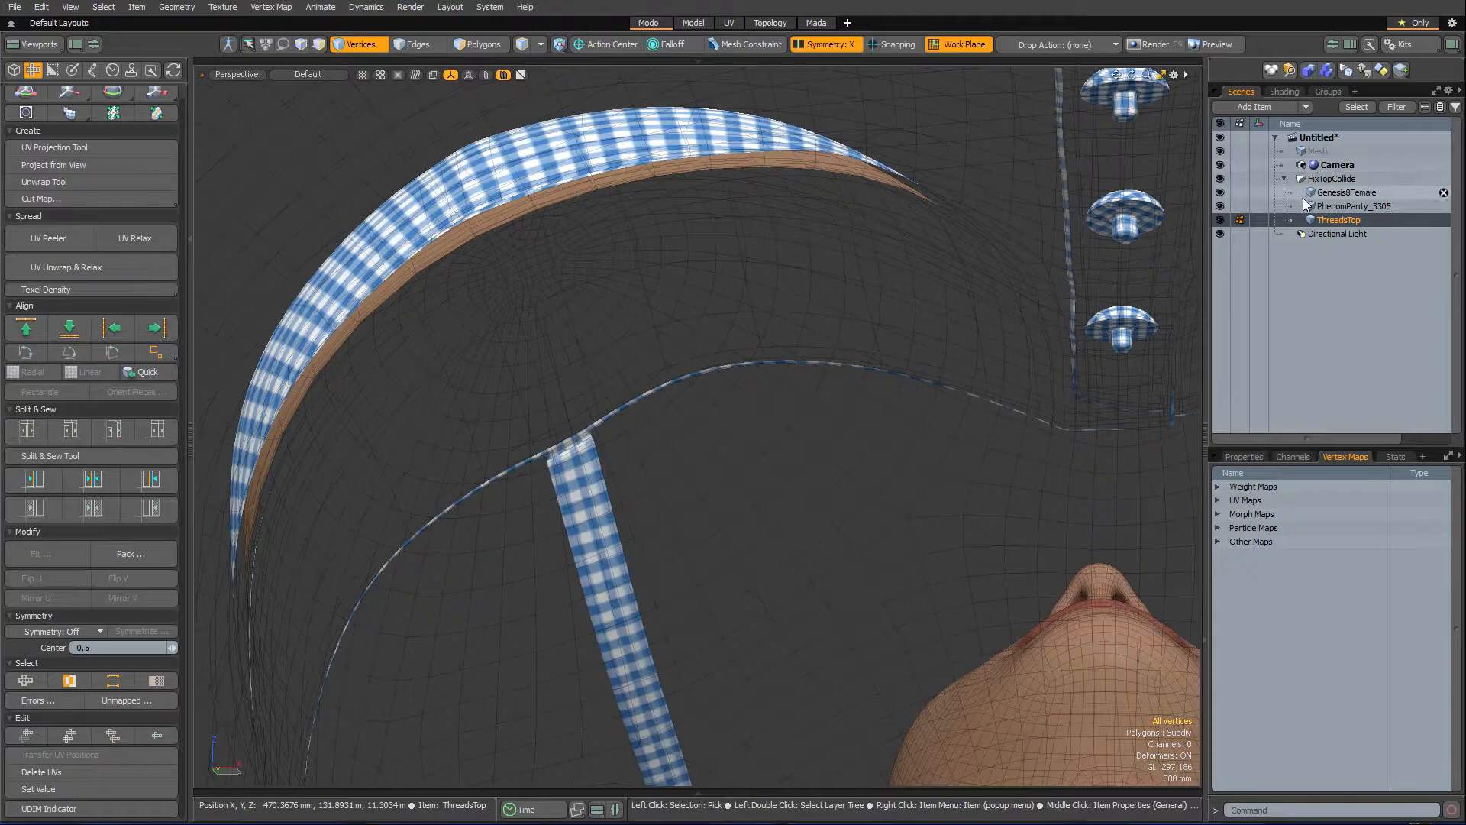
Make ThreadsTop the active mesh layer with the GenesisFemale figure as reference.
{"action": "left_click", "coordinate": [1345, 192]}
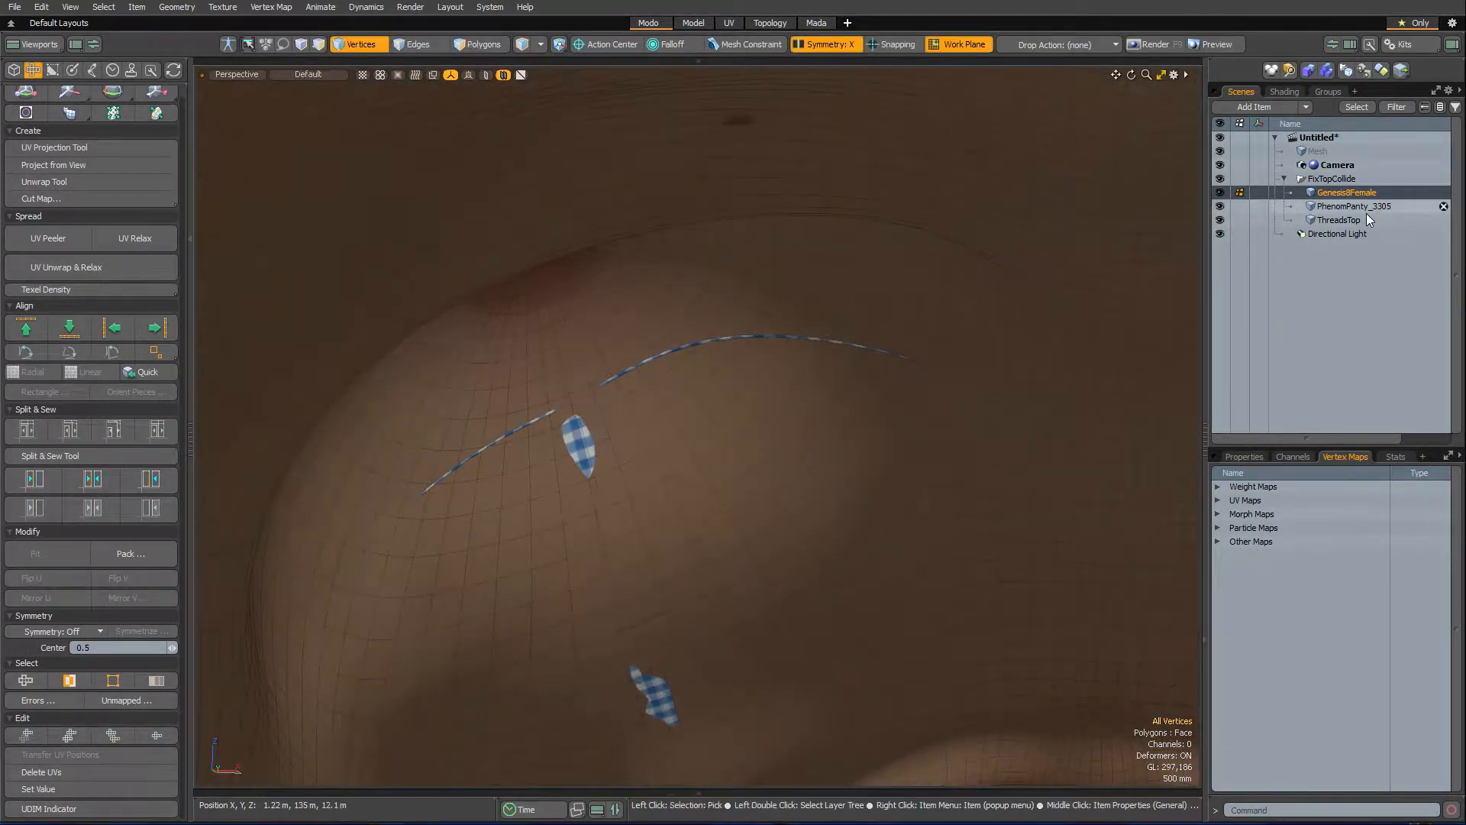
{"action": "left_click", "coordinate": [1340, 219]}
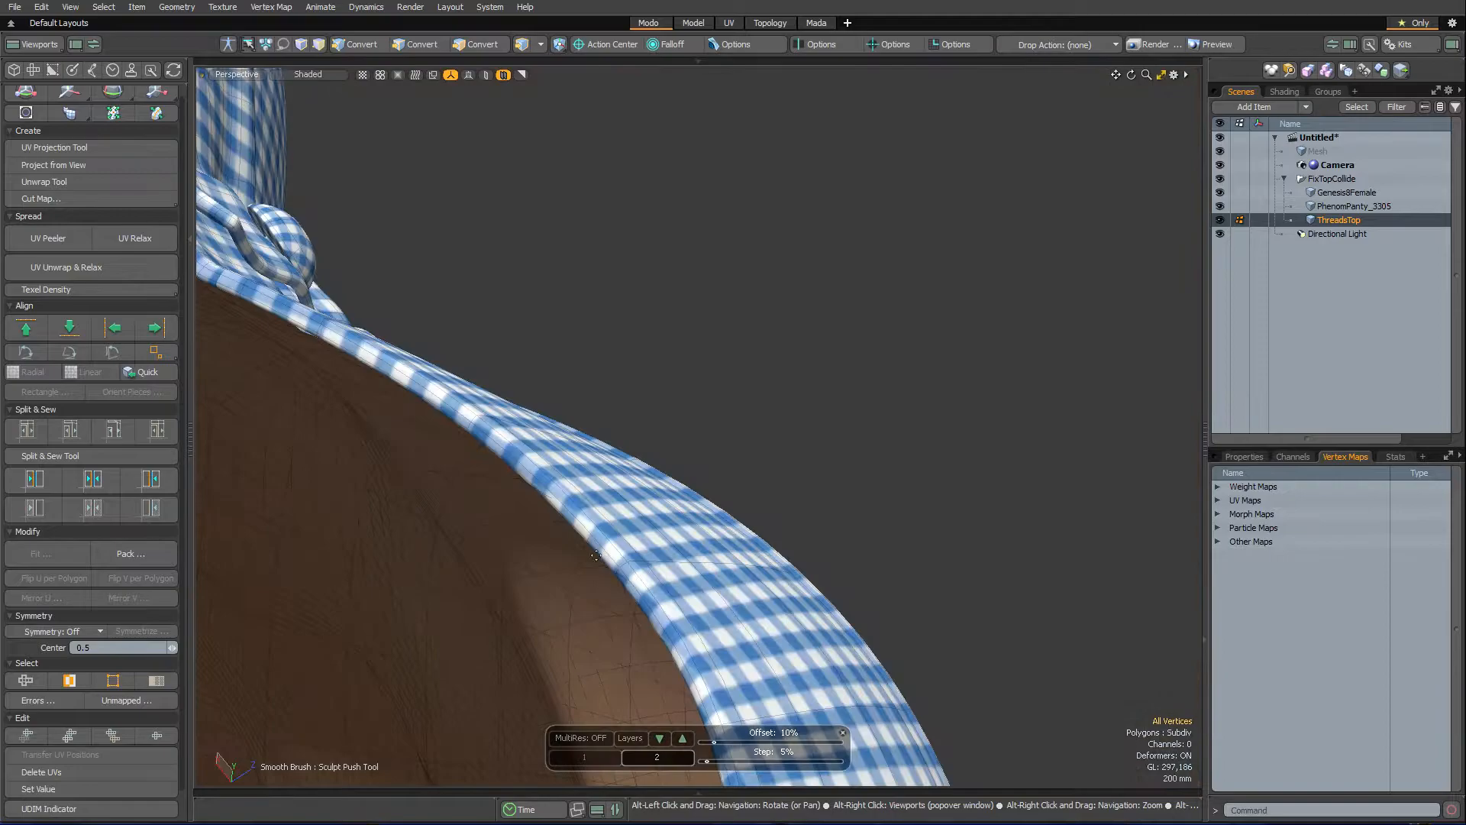
{"action": "left_click", "coordinate": [693, 23]}
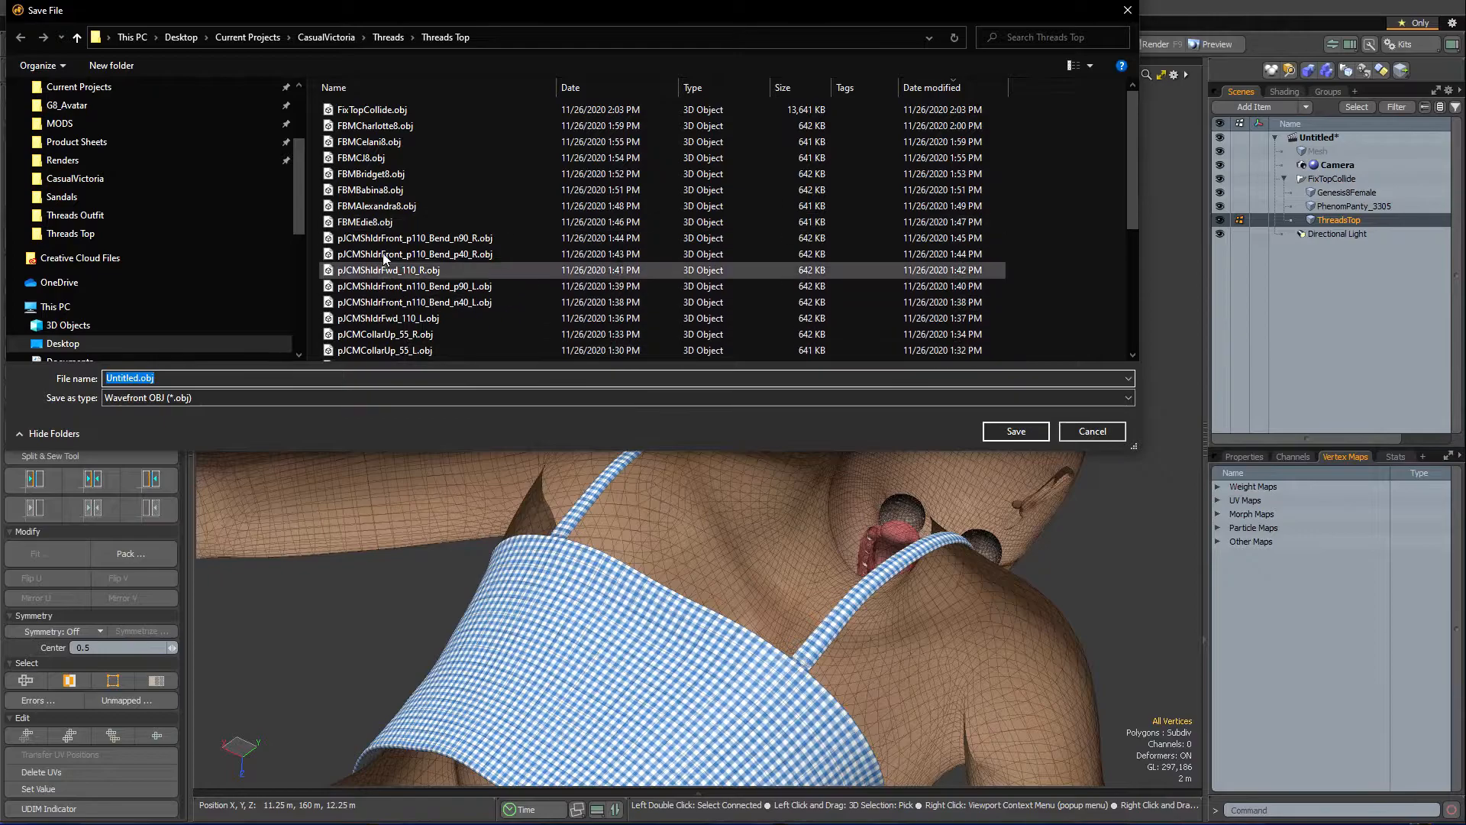
Save the edited mesh over the existing ThreadsTop.obj, confirming the replace.
{"action": "left_click", "coordinate": [366, 353]}
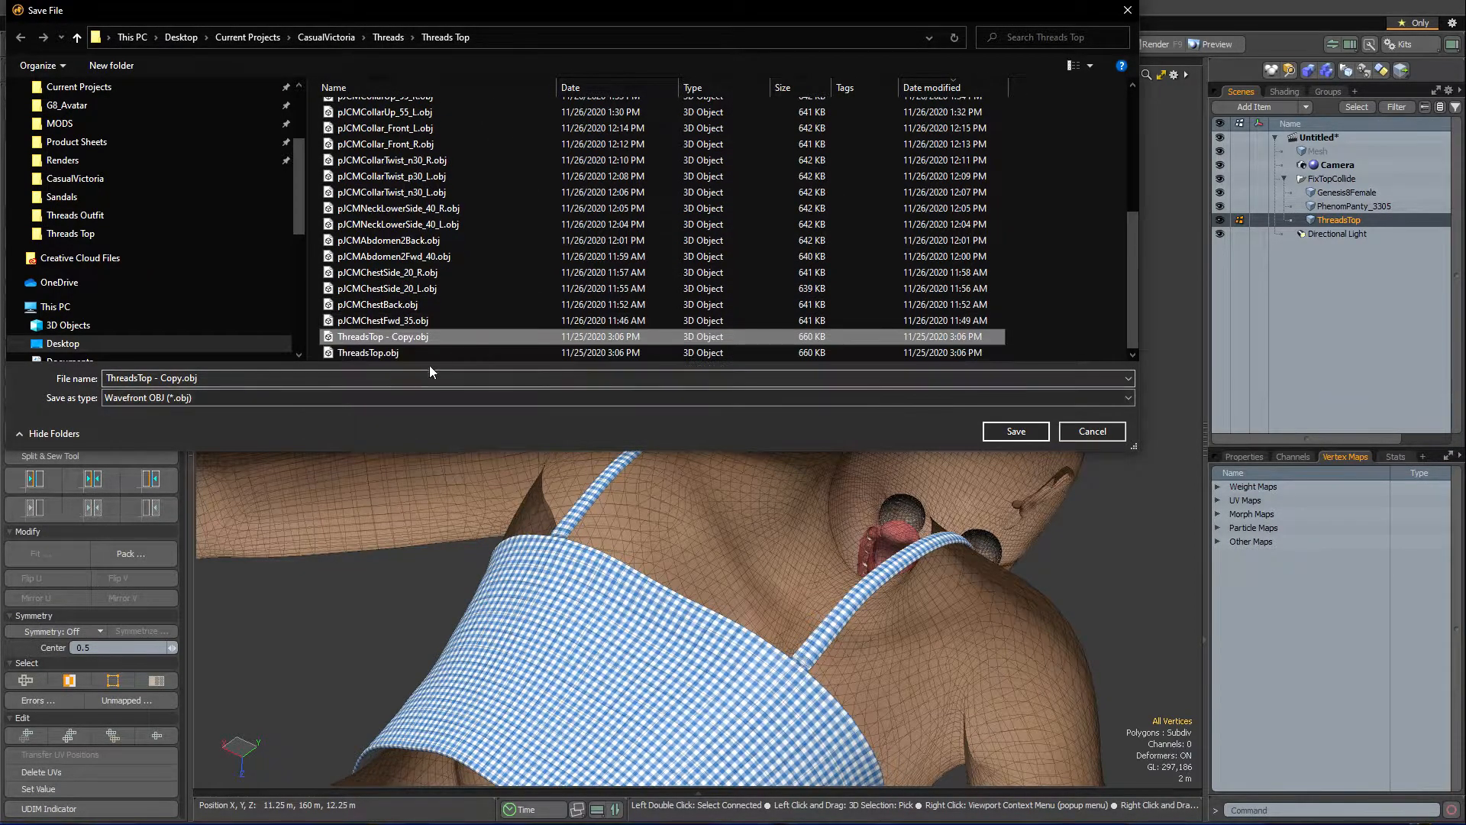
{"action": "left_click", "coordinate": [1014, 430]}
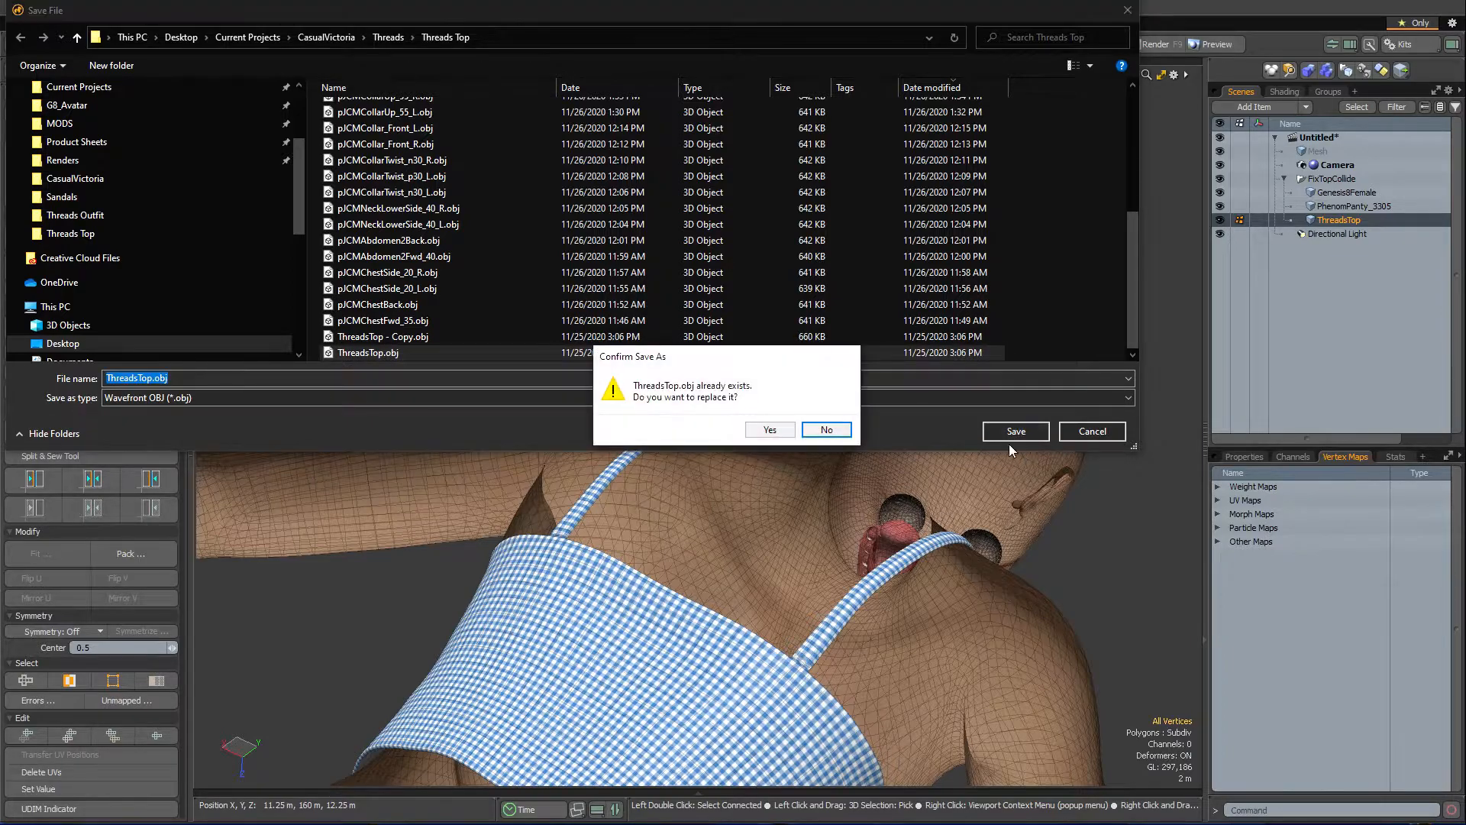
{"action": "left_click", "coordinate": [769, 429]}
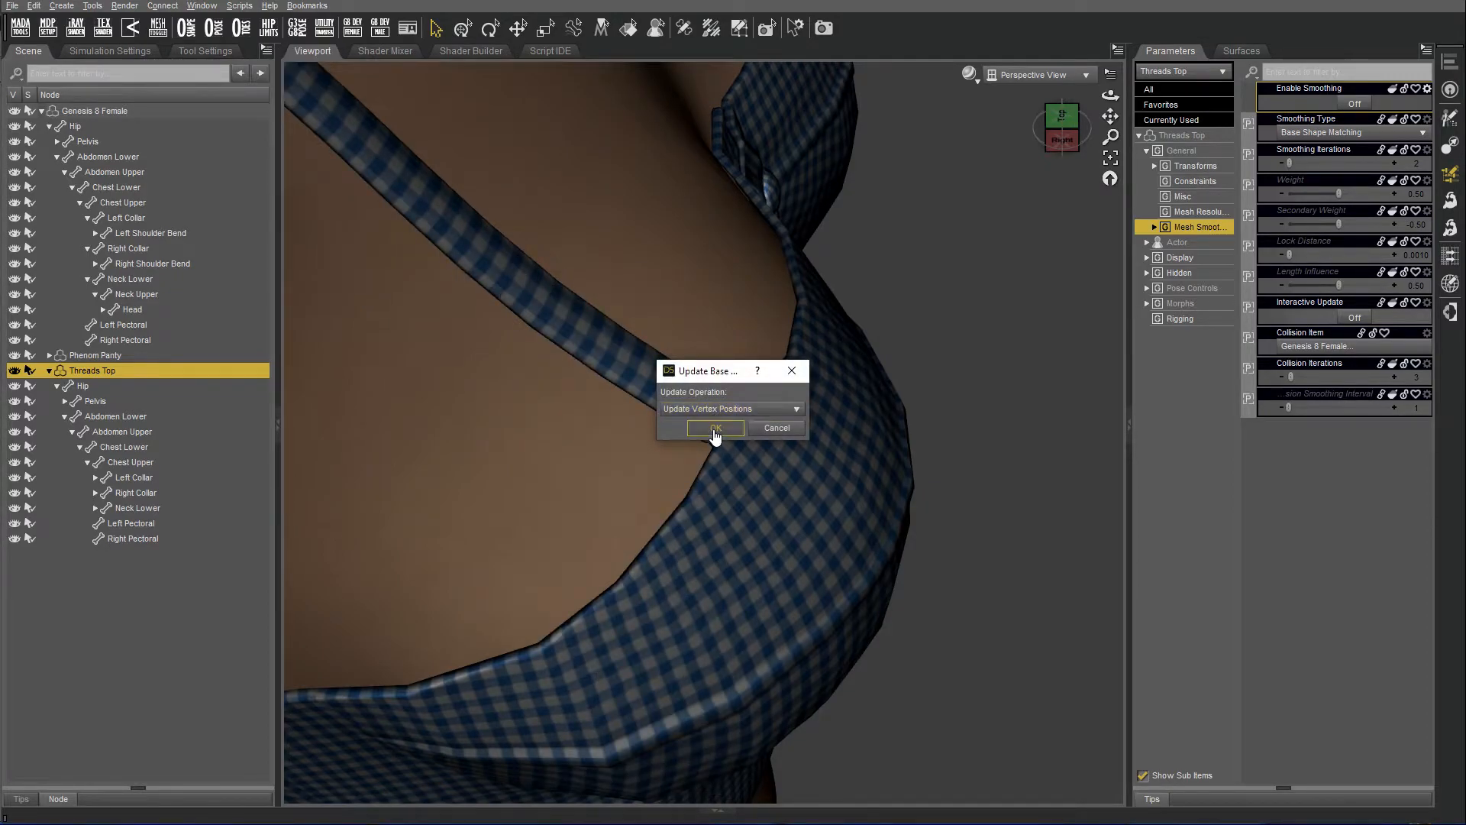
Update the top's vertex positions from ThreadsTop.obj, accepting the OBJ import options.
{"action": "left_click", "coordinate": [713, 427]}
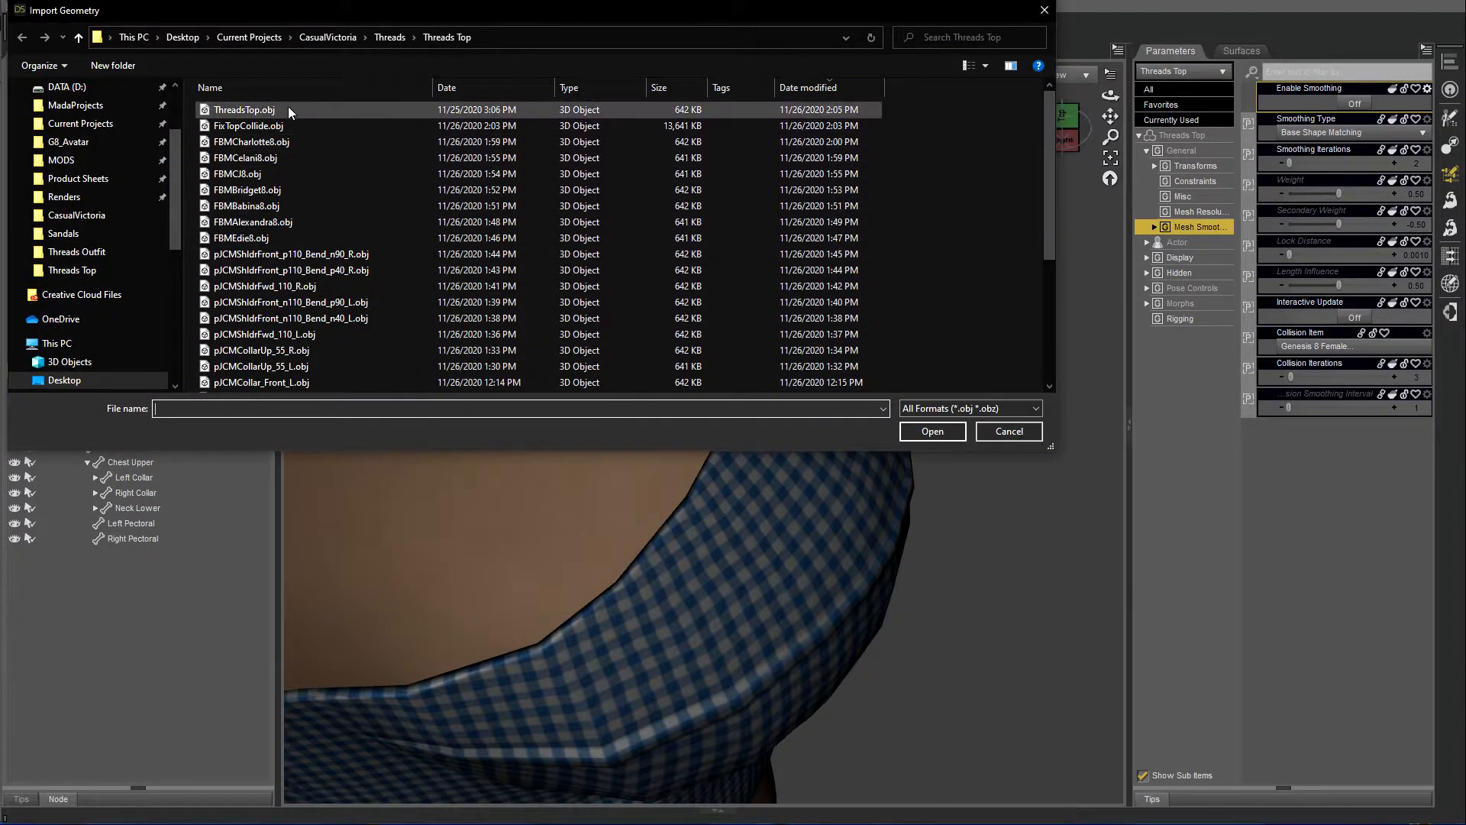
{"action": "left_click", "coordinate": [931, 431]}
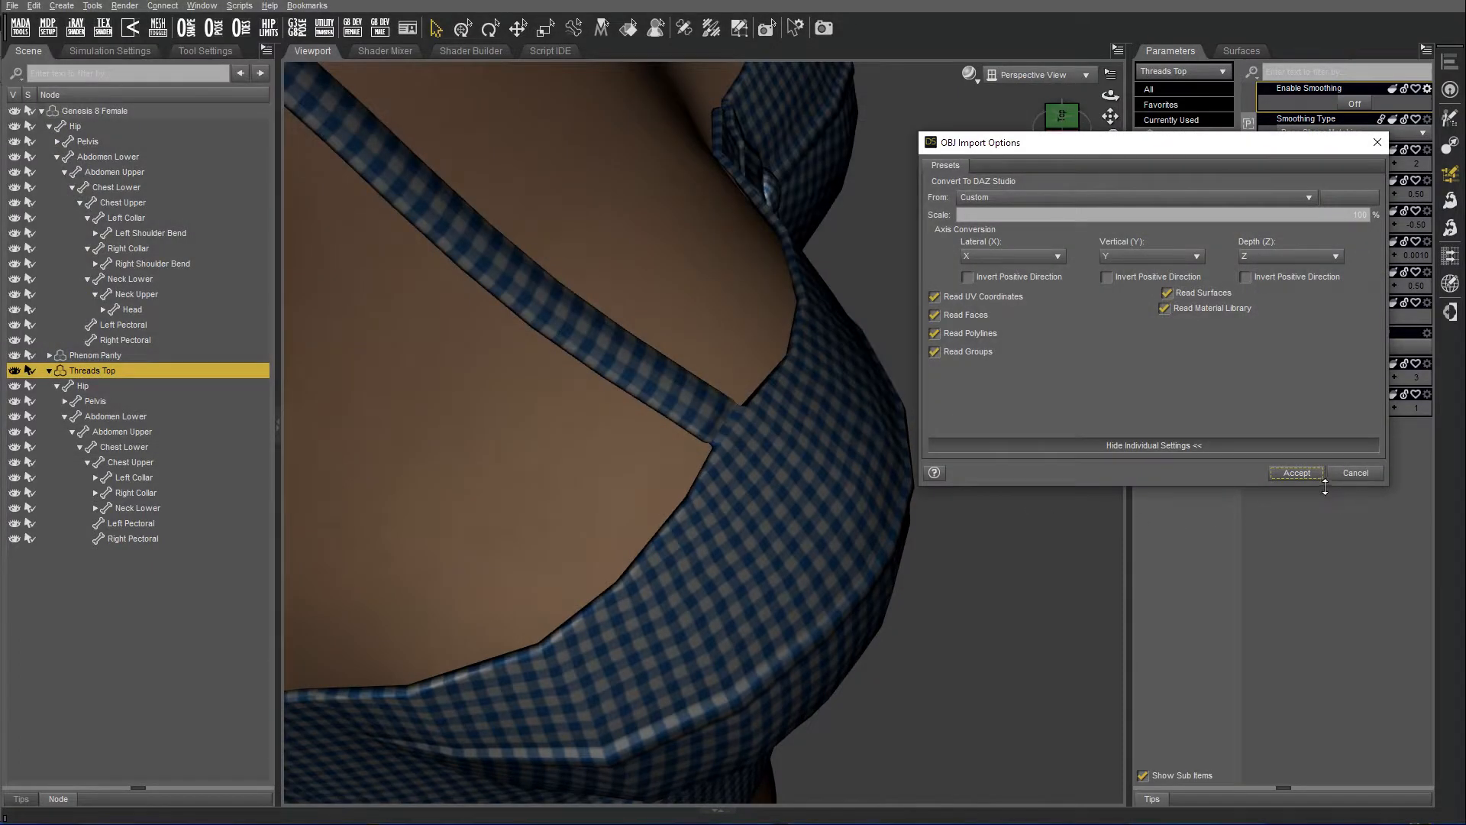
{"action": "left_click", "coordinate": [1297, 472]}
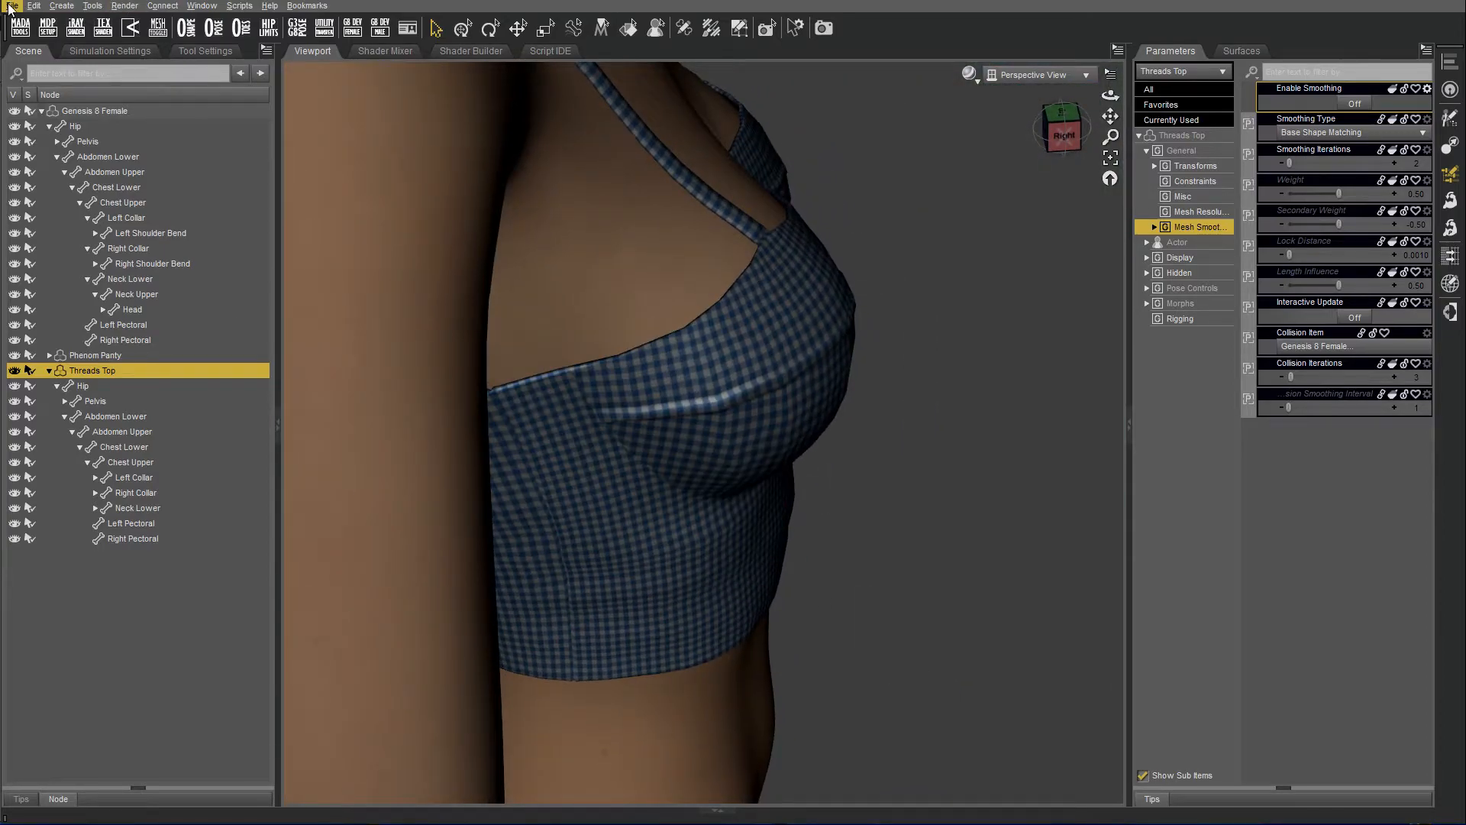
Save the fixed top over the existing Threads Top.duf asset, confirming the replace.
{"action": "left_click", "coordinate": [14, 6]}
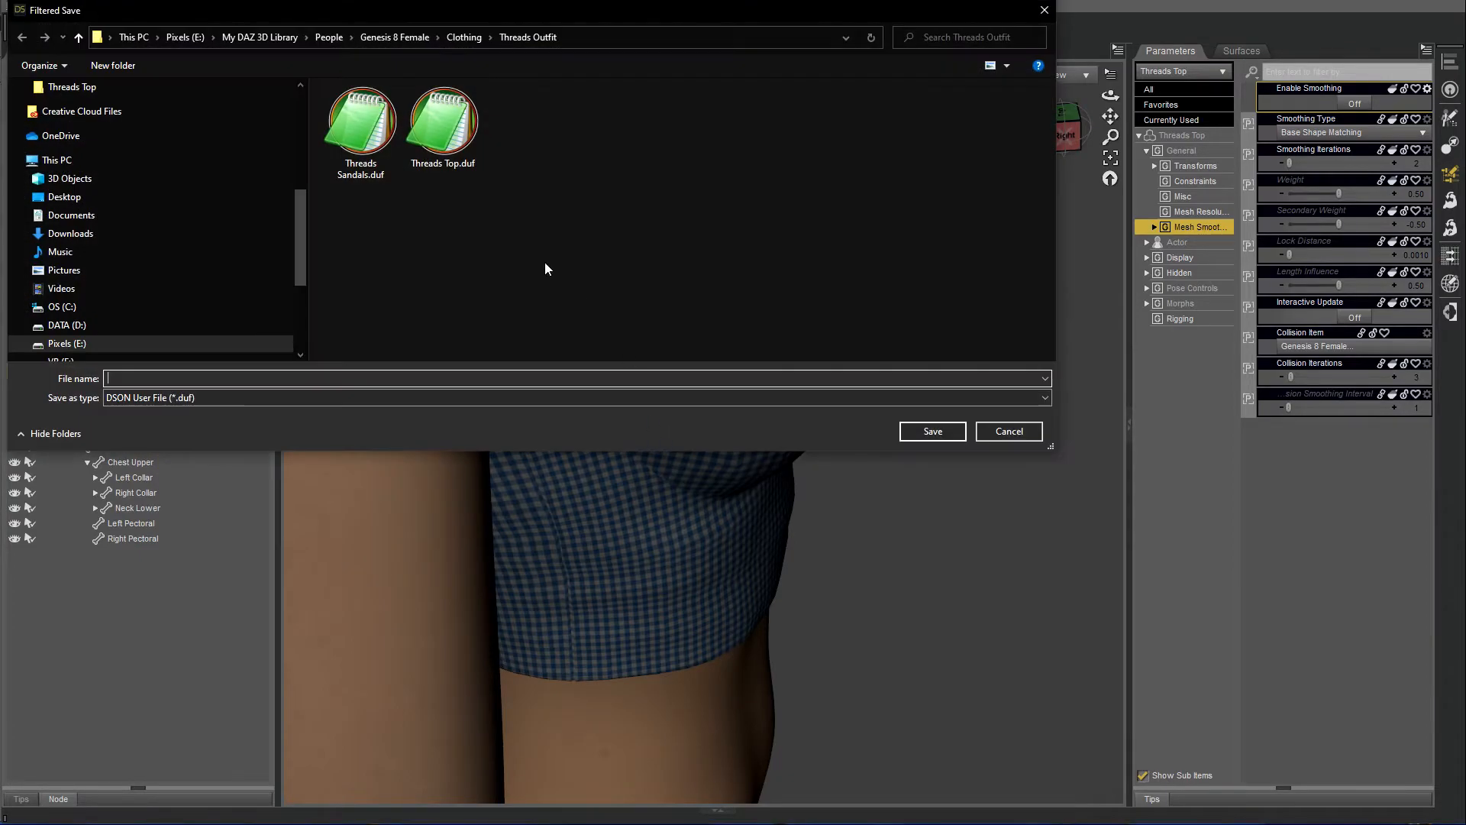
{"action": "left_click", "coordinate": [930, 431]}
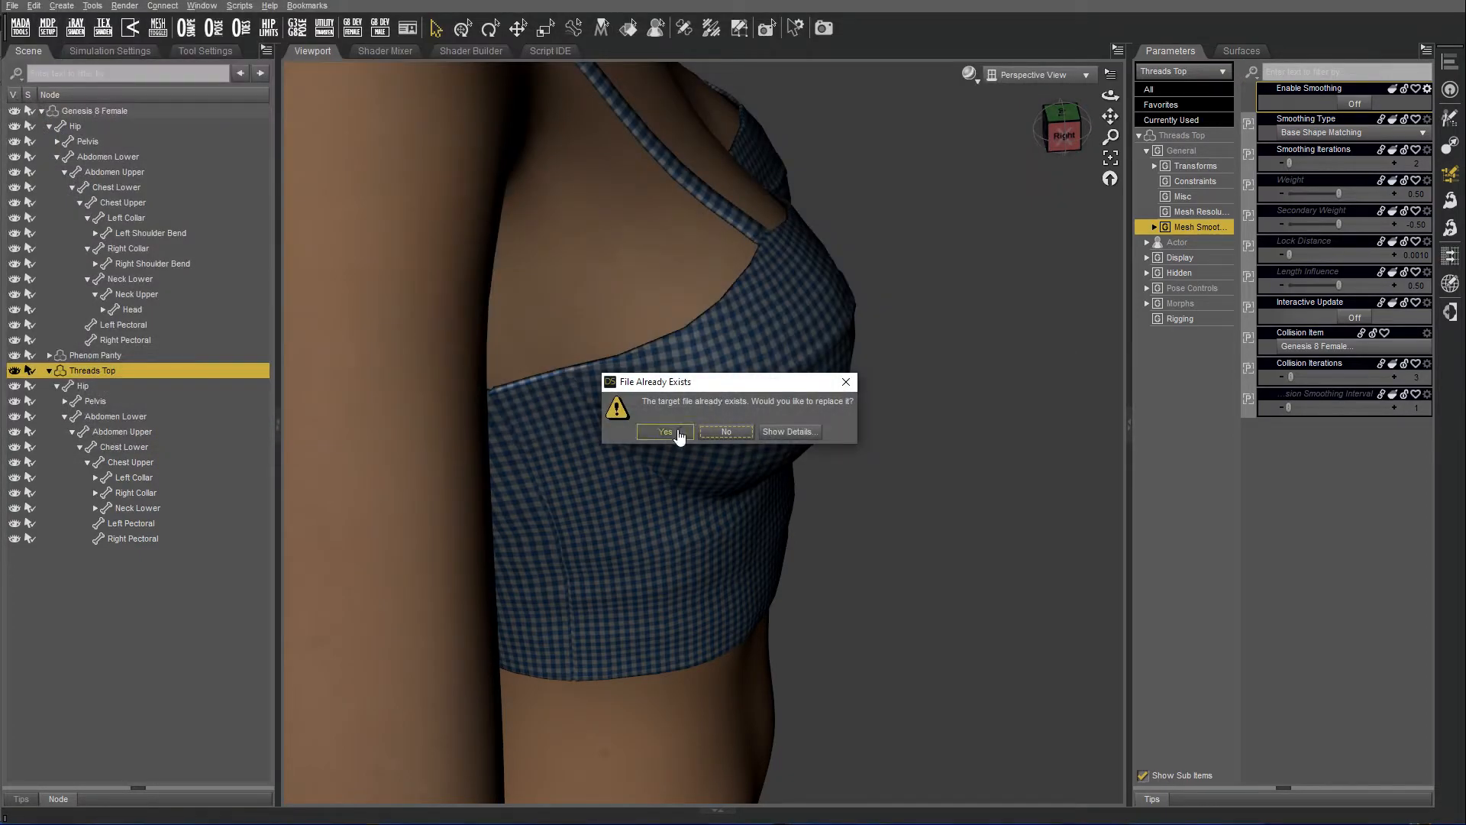
{"action": "left_click", "coordinate": [665, 431]}
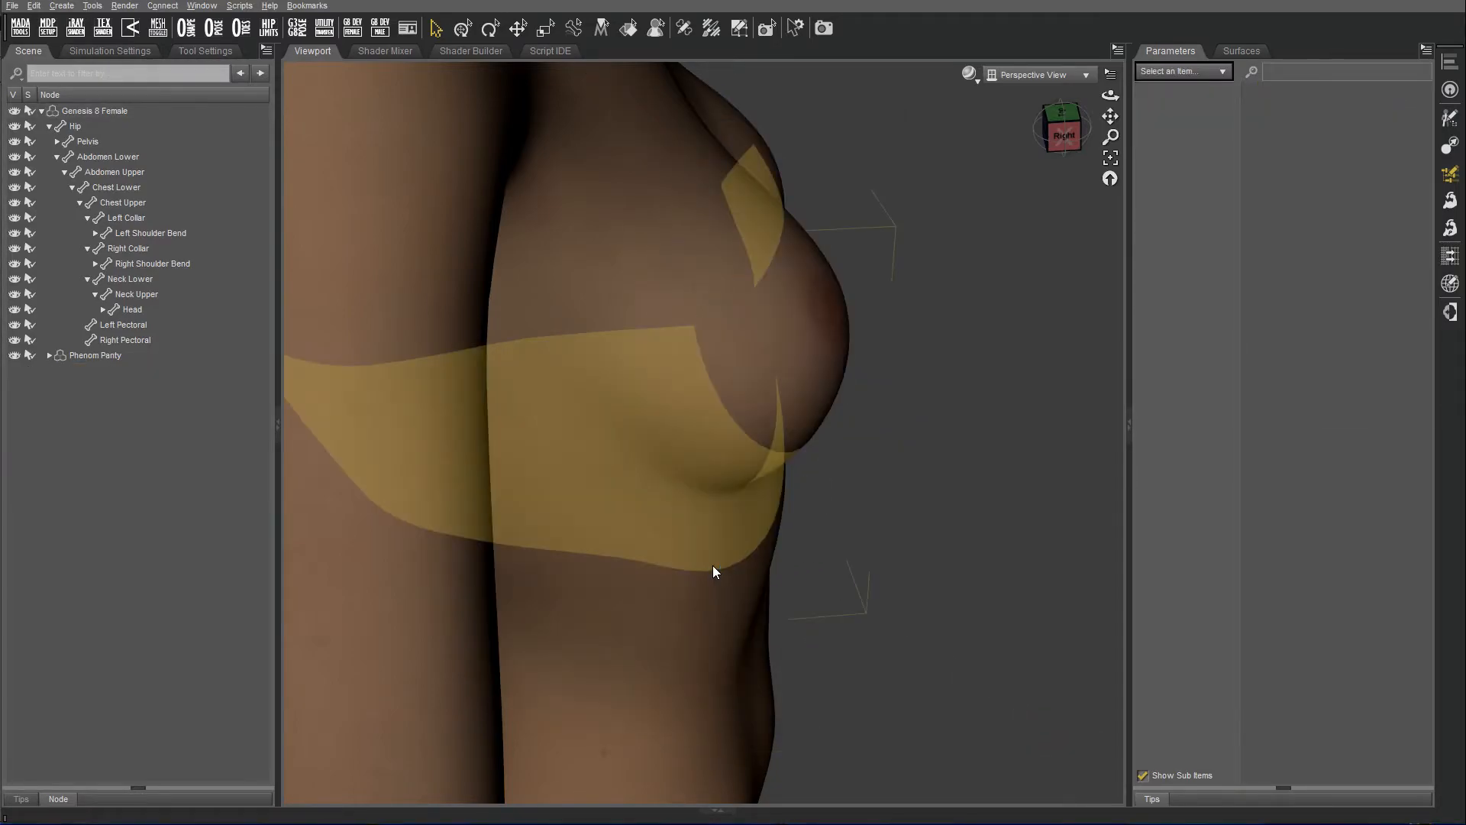
Reload Threads Top onto the figure and set Enable Smoothing to On to check for shifting.
{"action": "left_click", "coordinate": [118, 186]}
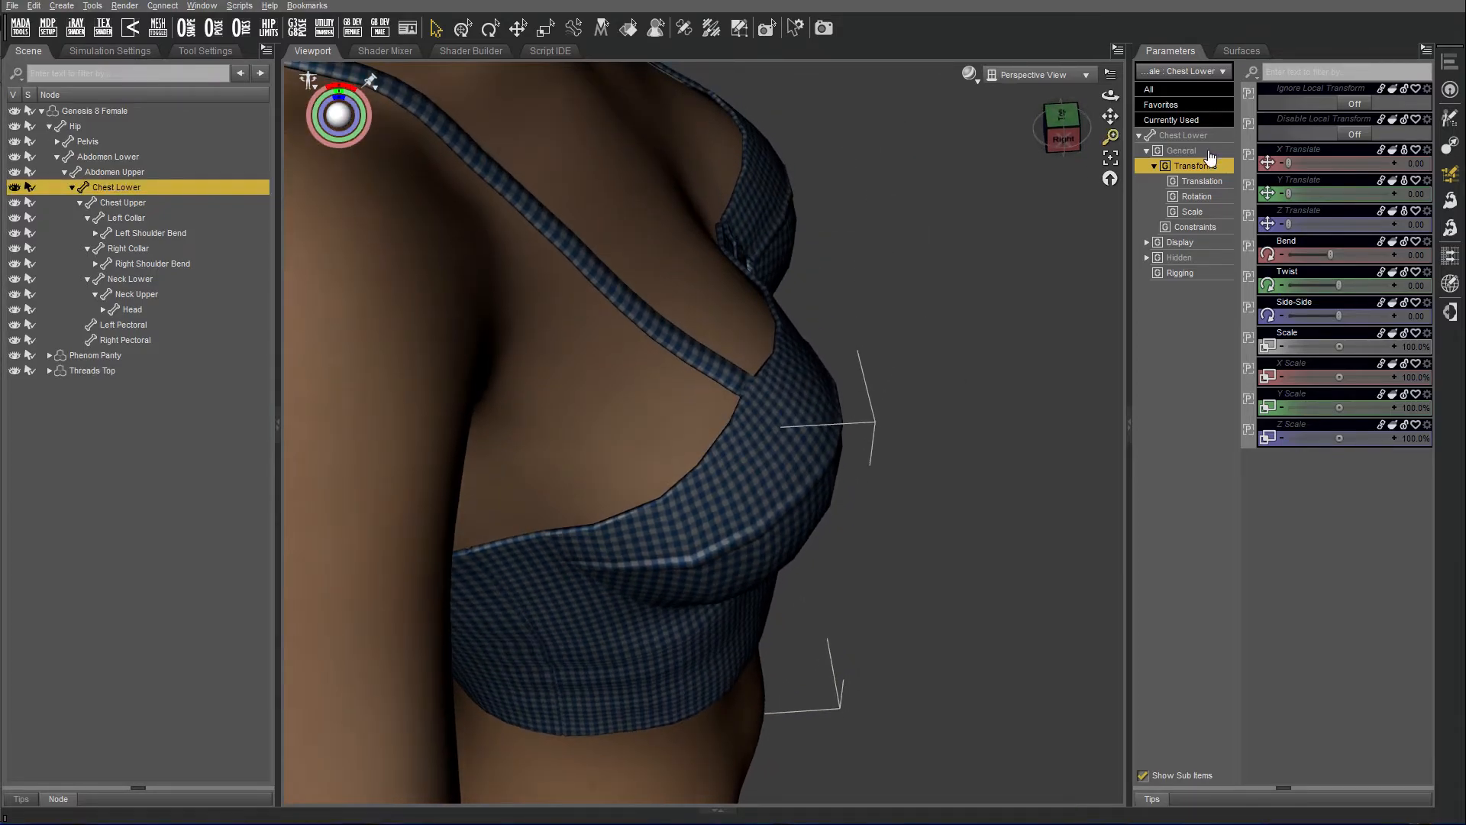
{"action": "left_click", "coordinate": [90, 369]}
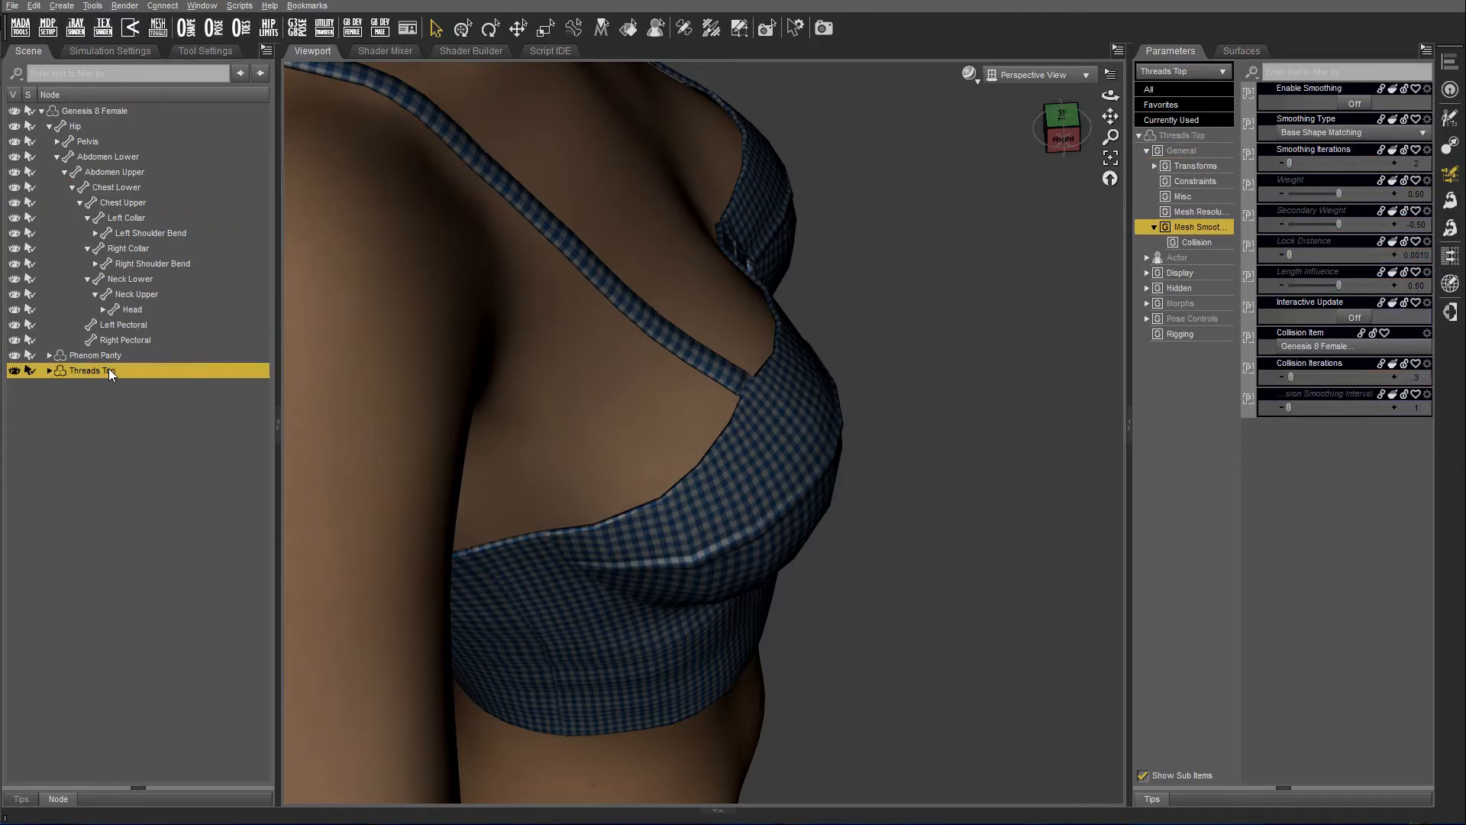
{"action": "left_click", "coordinate": [1353, 102]}
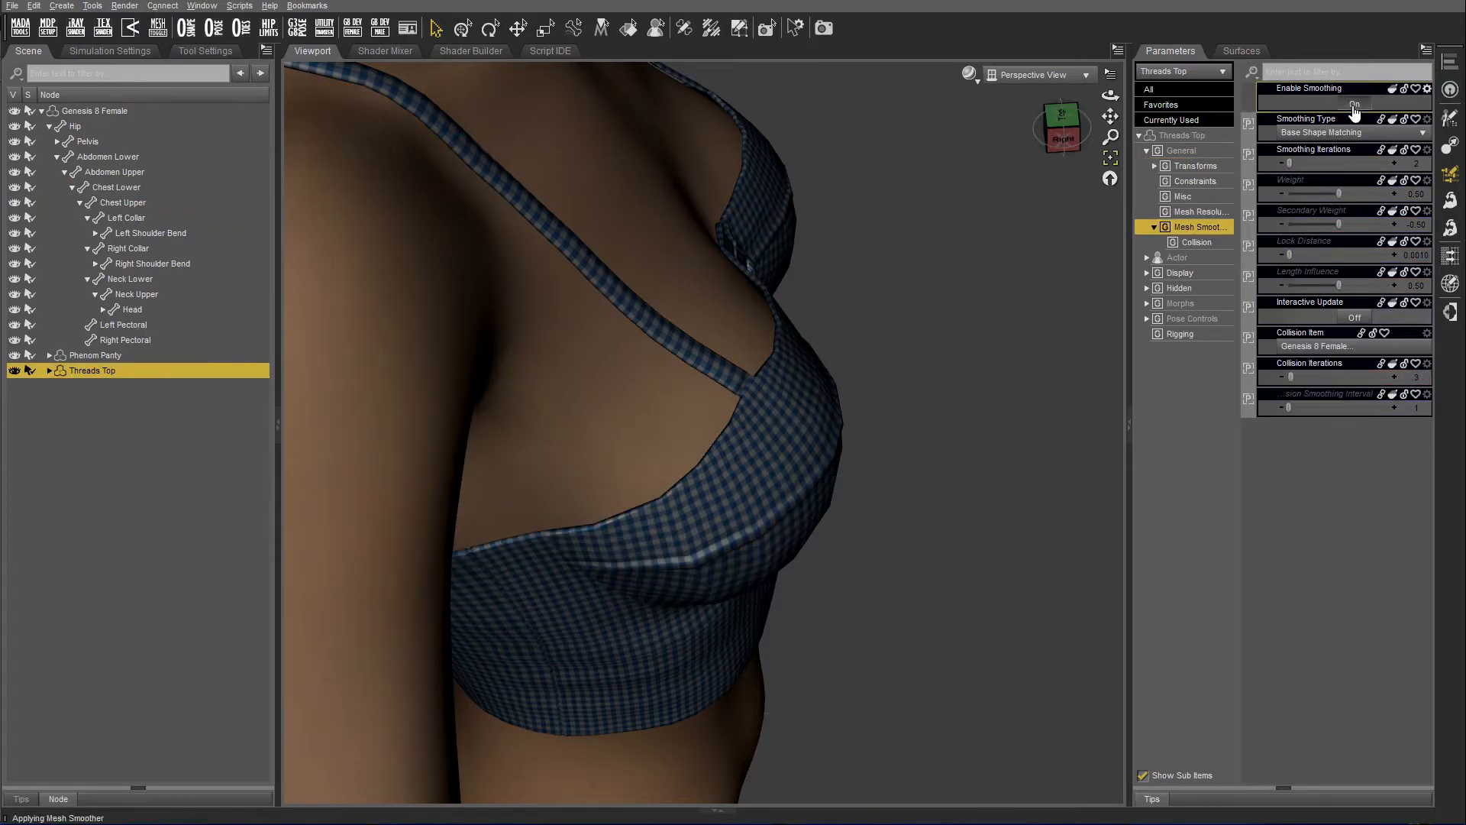